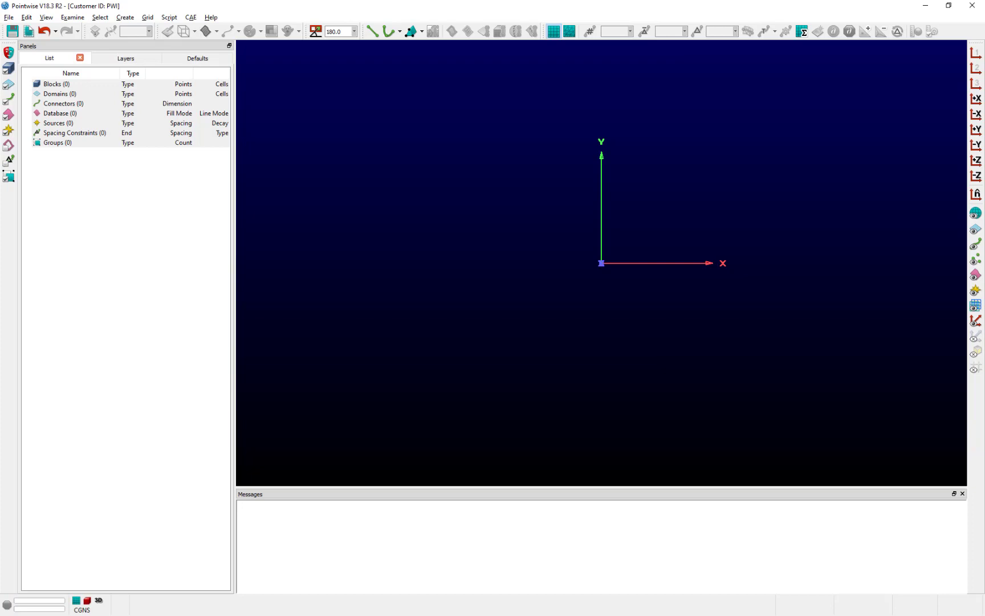
pyautogui.moveTo(809, 432)
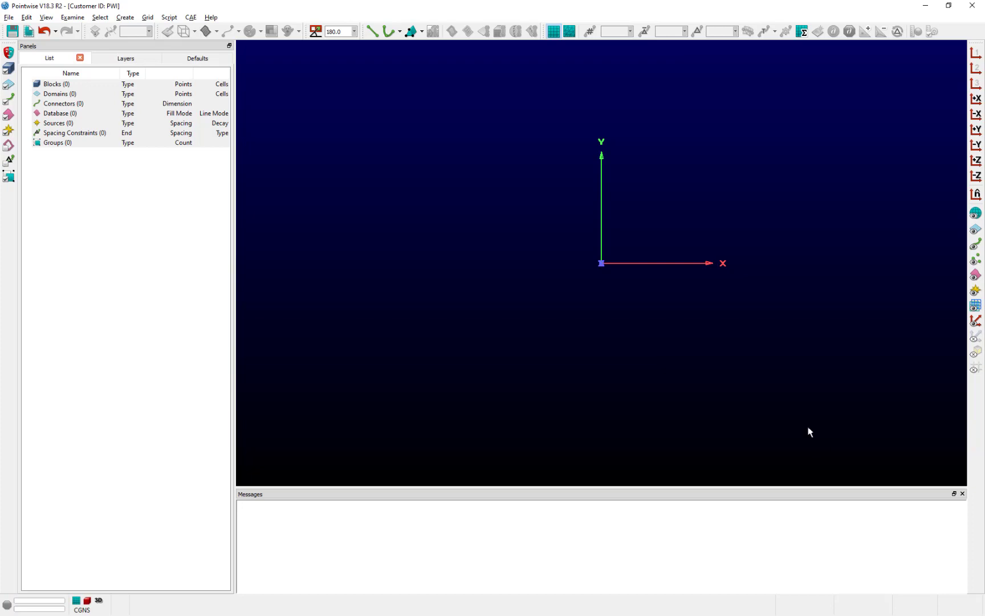
# - Open the Glyph Reference Manual from Pointwise's Help menu
pyautogui.click(210, 17)
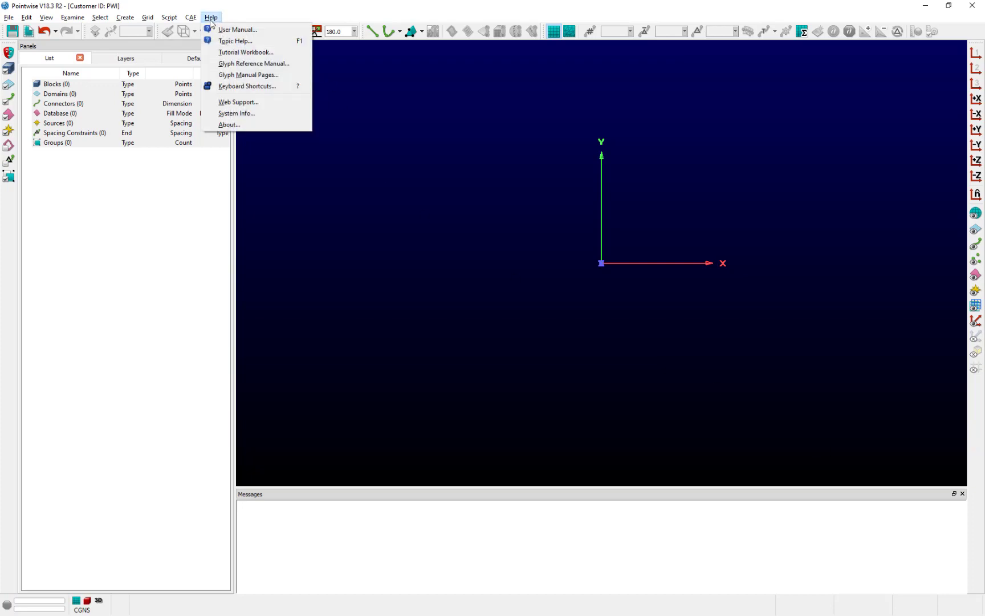
pyautogui.moveTo(254, 64)
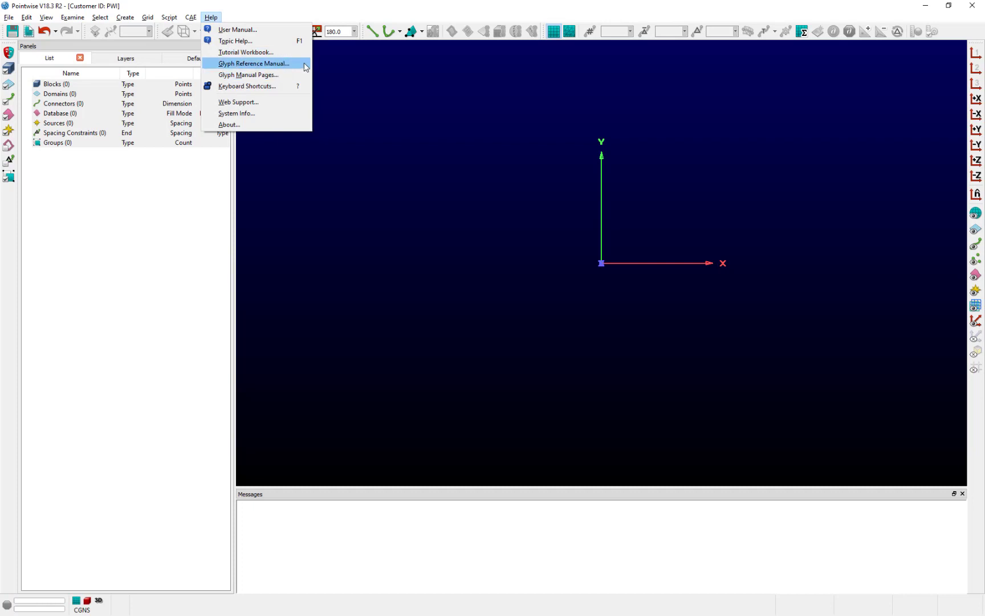
pyautogui.click(253, 63)
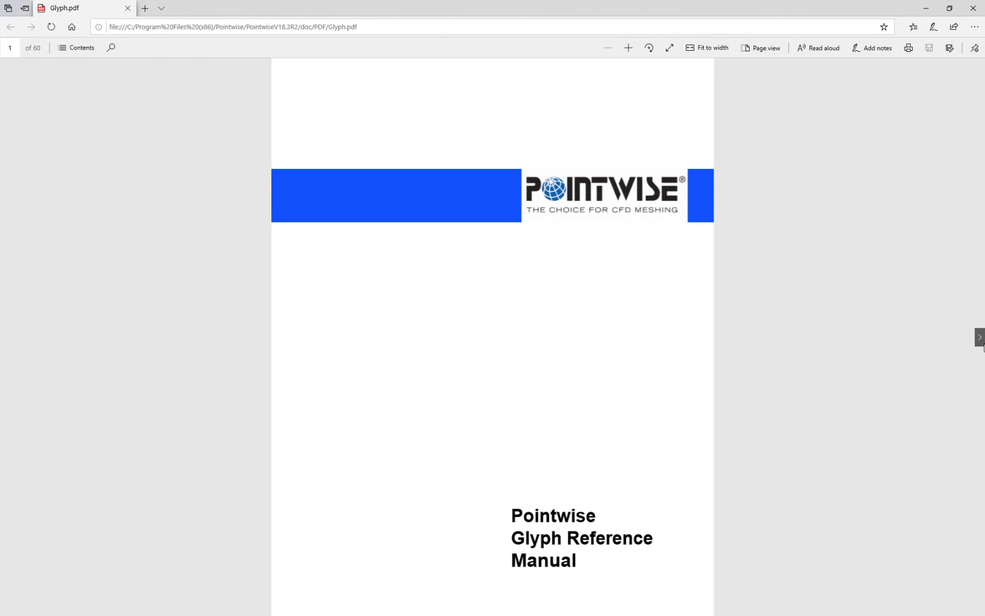
# - Go to page 10 and highlight the three batch-mode bullet points for each platform
pyautogui.click(972, 337)
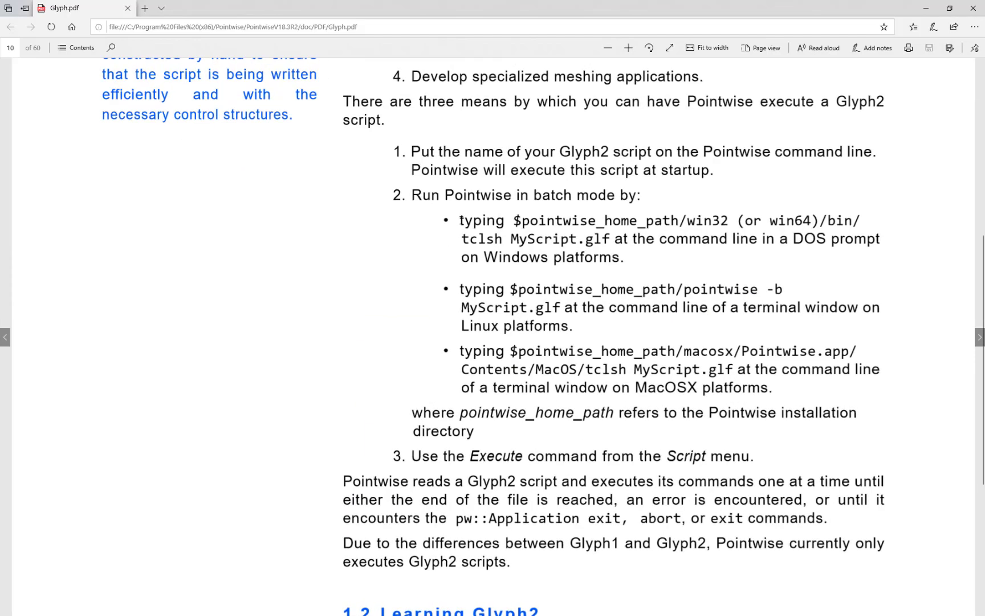
pyautogui.moveTo(460, 220); pyautogui.dragTo(769, 387)
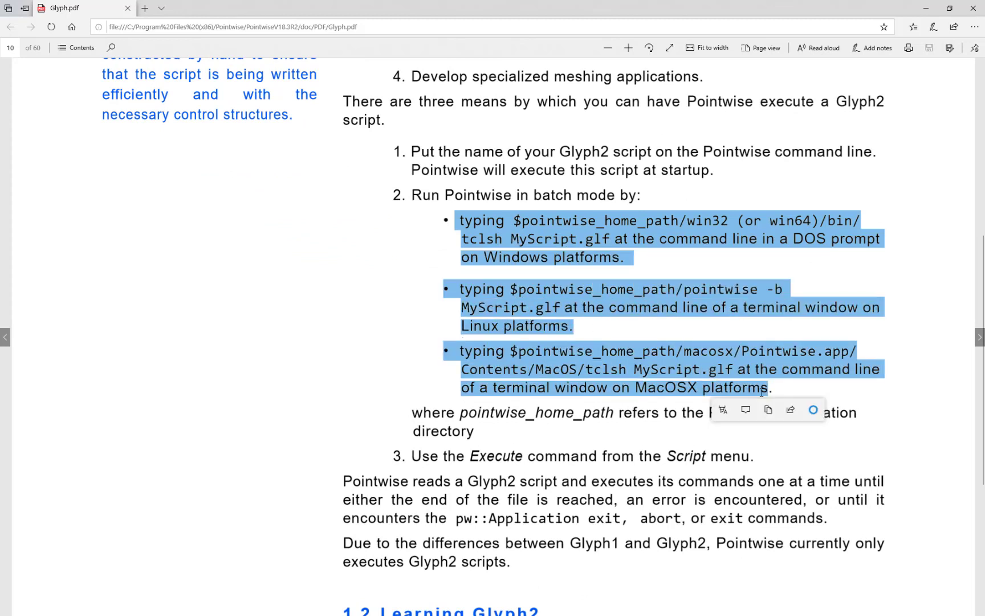
pyautogui.moveTo(617, 278)
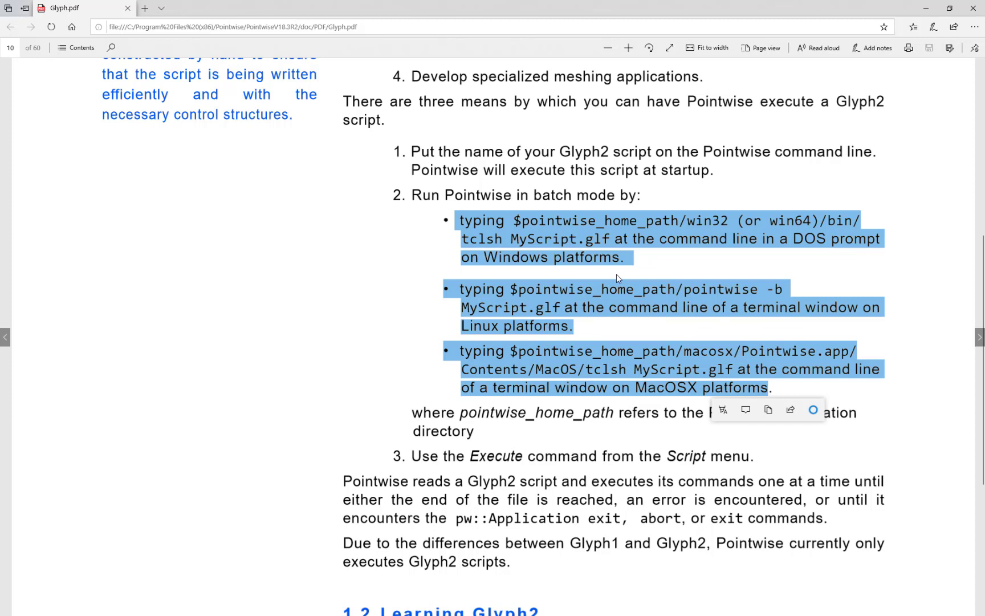
pyautogui.moveTo(603, 239)
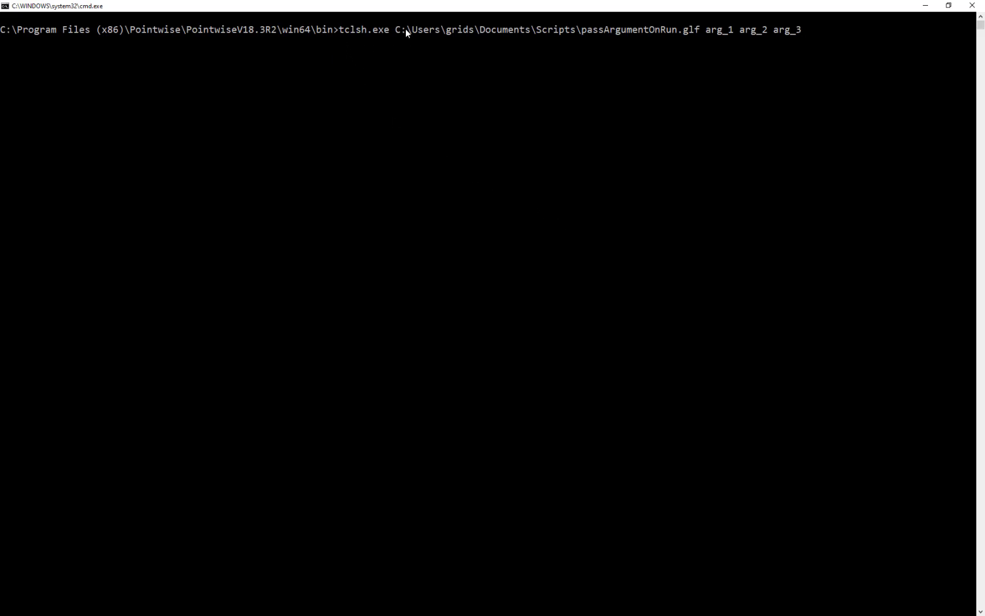
pyautogui.moveTo(389, 51)
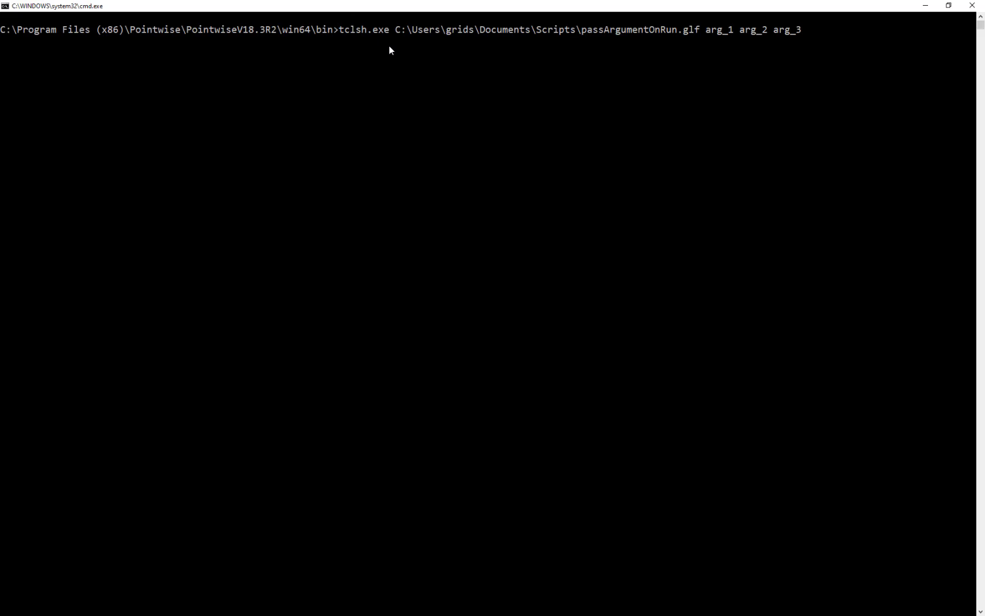
pyautogui.moveTo(578, 41)
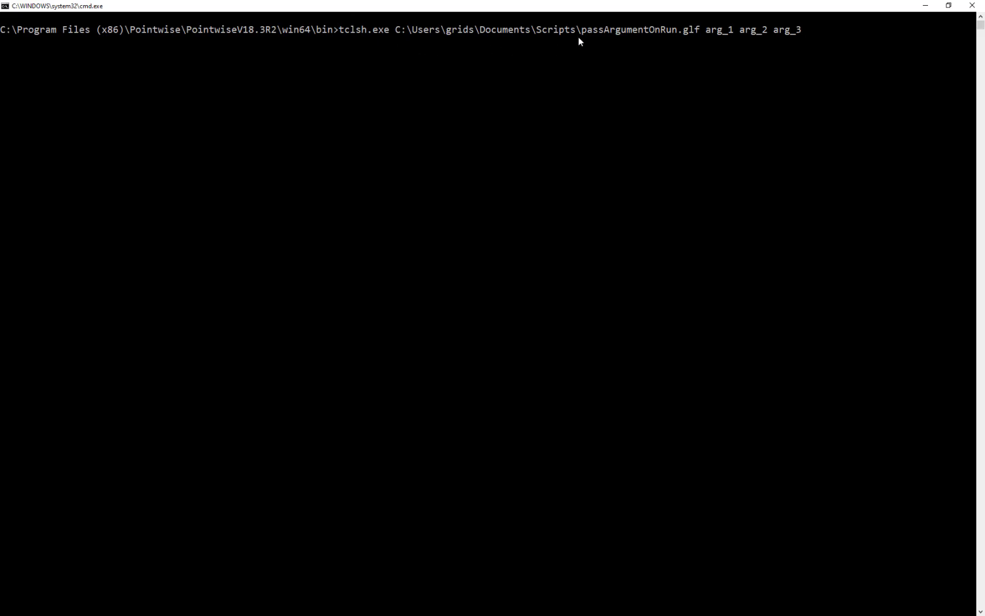
pyautogui.moveTo(694, 46)
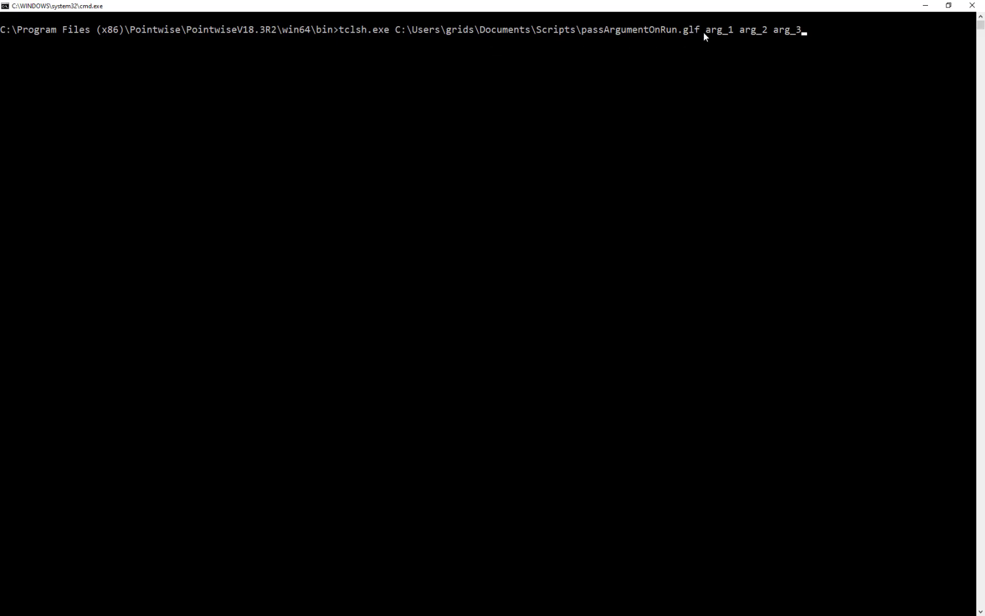
pyautogui.moveTo(815, 45)
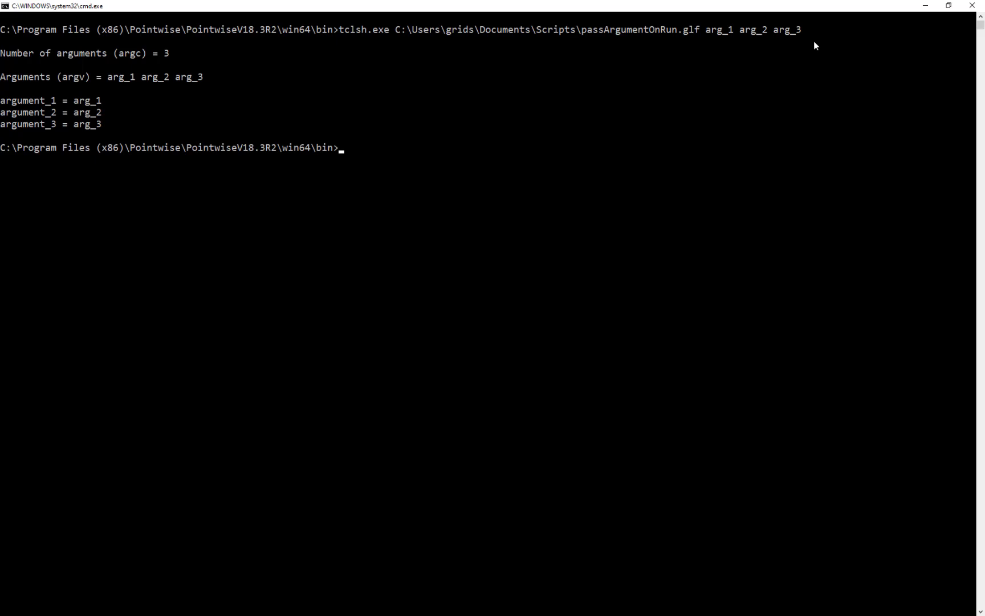
pyautogui.moveTo(555, 101)
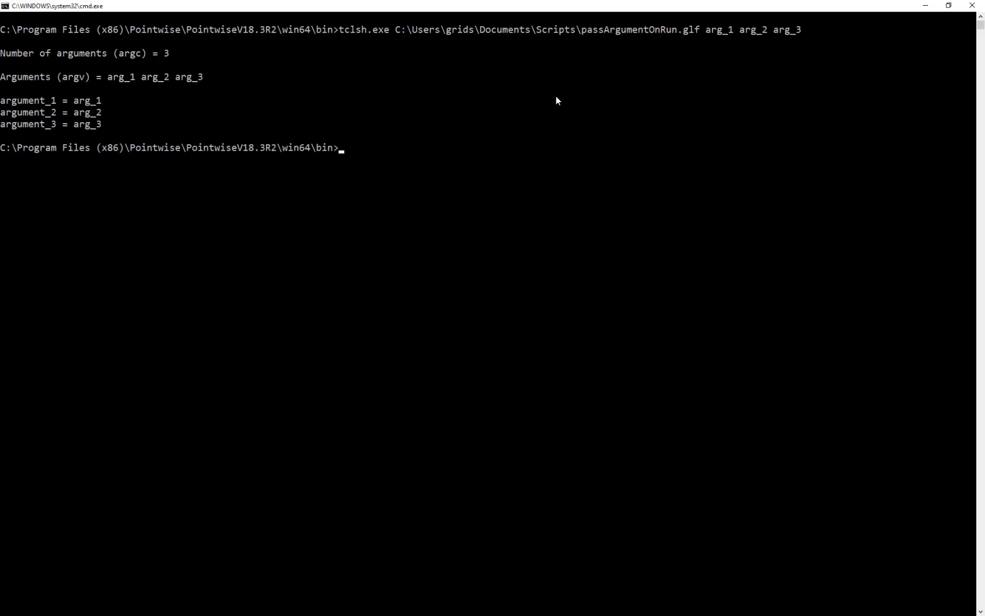
# - Highlight 'argc' and 'argv' in the script output showing argc = 3 and arg_1 to arg_3
pyautogui.doubleClick(131, 53)
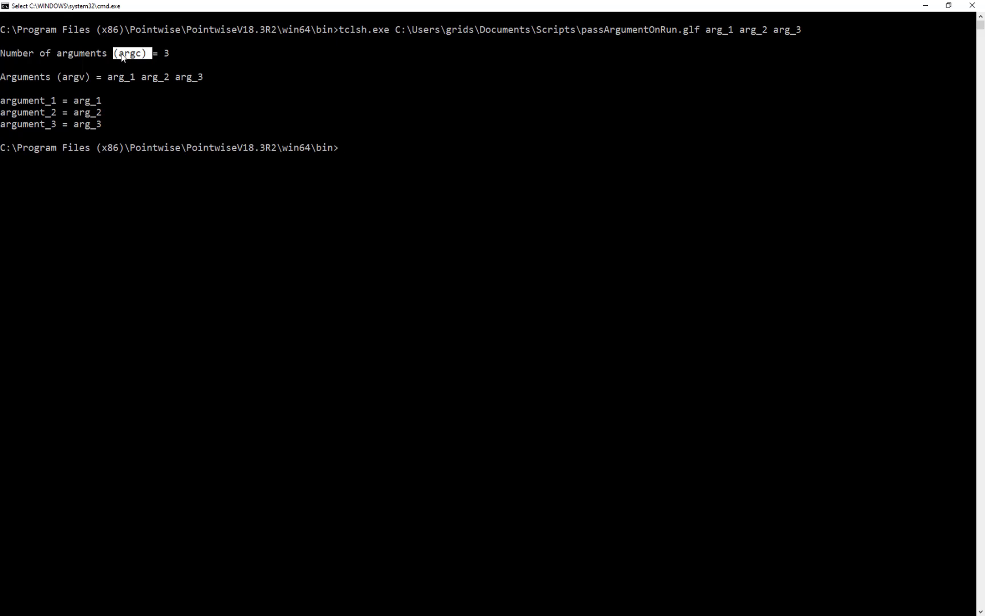
pyautogui.doubleClick(74, 76)
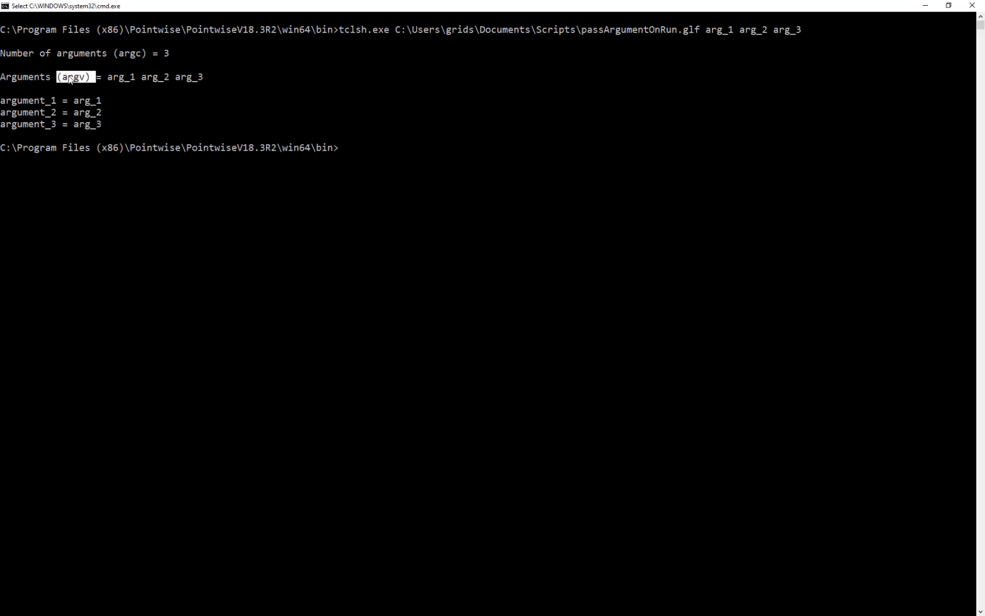